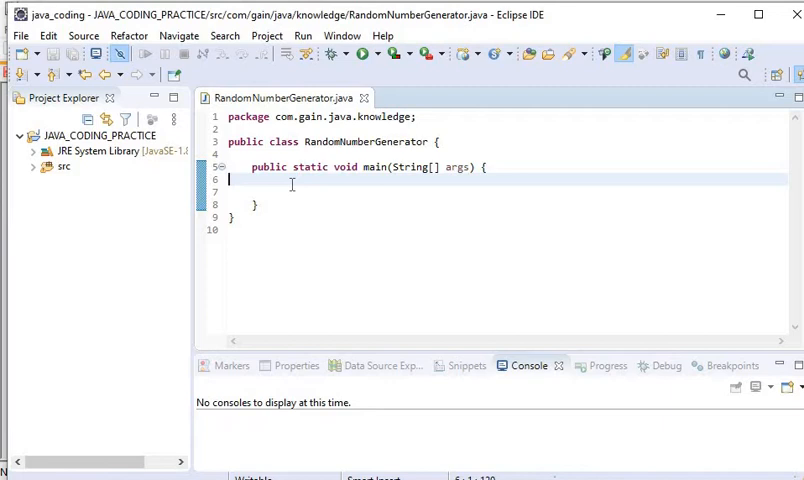
# Step: Declare 'Random ranodom = new Random();' in main and import java.util.Random
pyautogui.write('Rand')
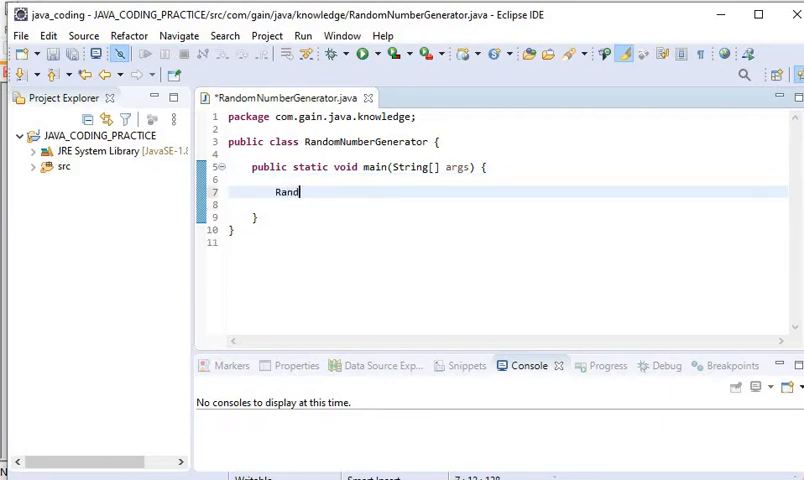
pyautogui.write('om')
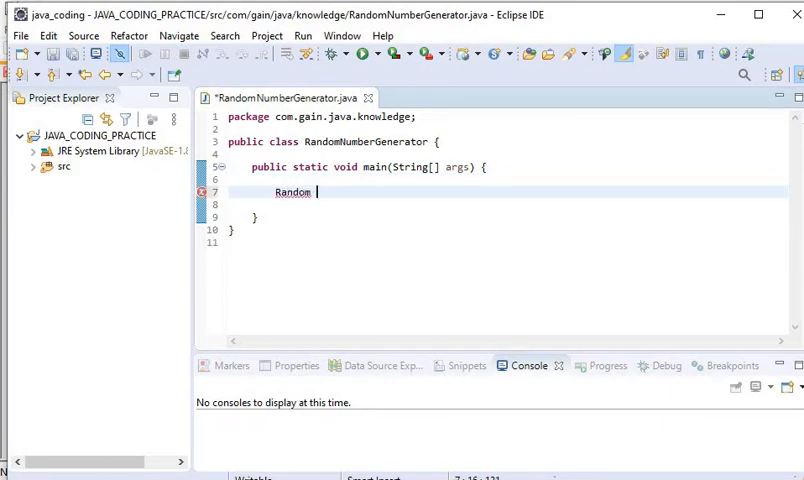
pyautogui.write('ranodom = new Ran')
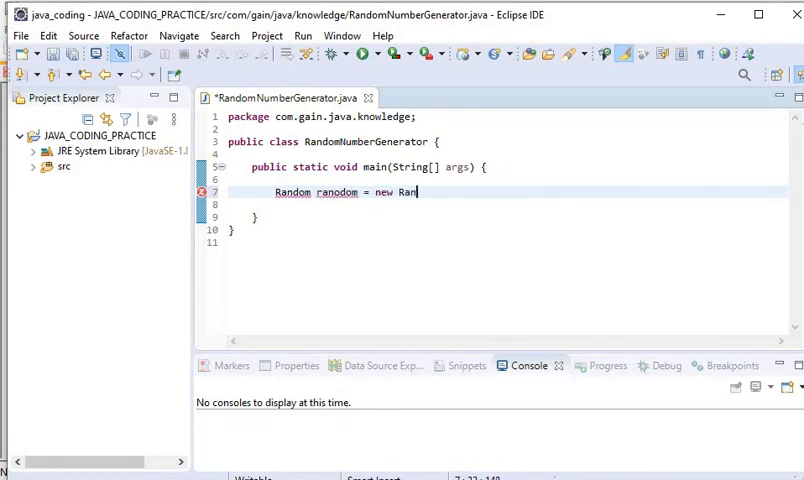
pyautogui.write('dom')
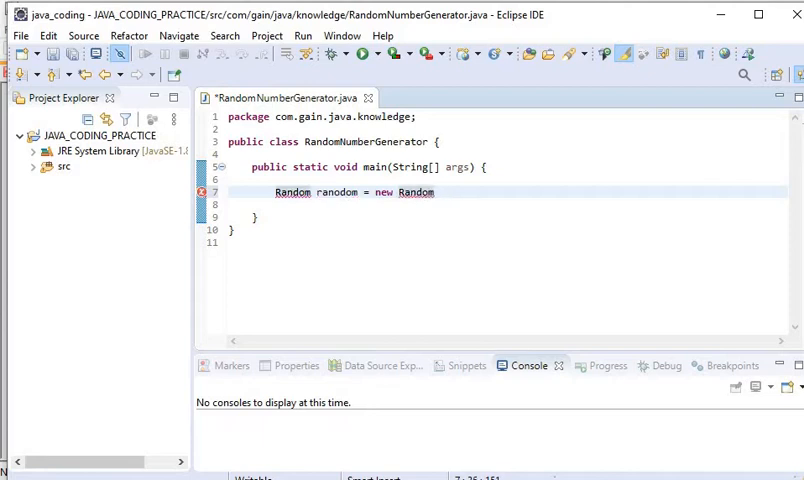
pyautogui.write('();')
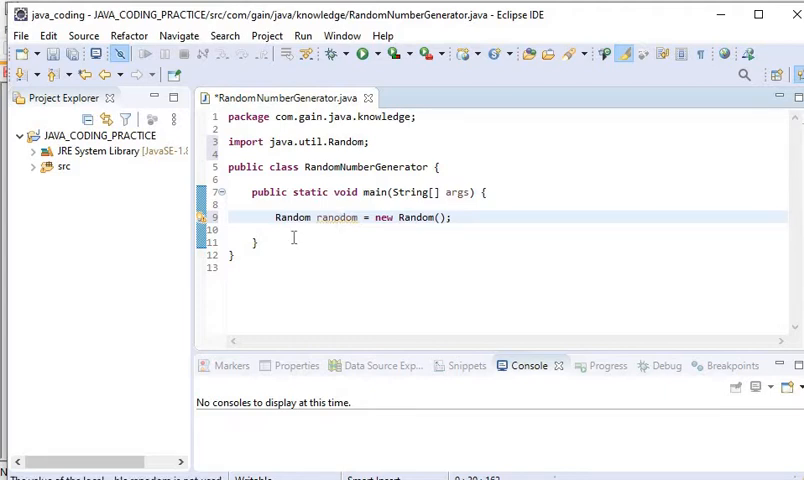
# Step: Rename the variable to random and write 'for(int i = 1; i <= 5; i++) {'
pyautogui.write('f')
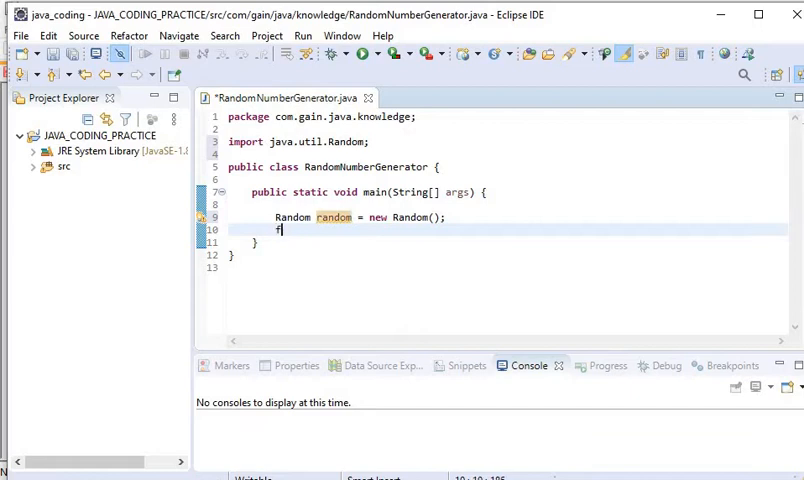
pyautogui.write('or(')
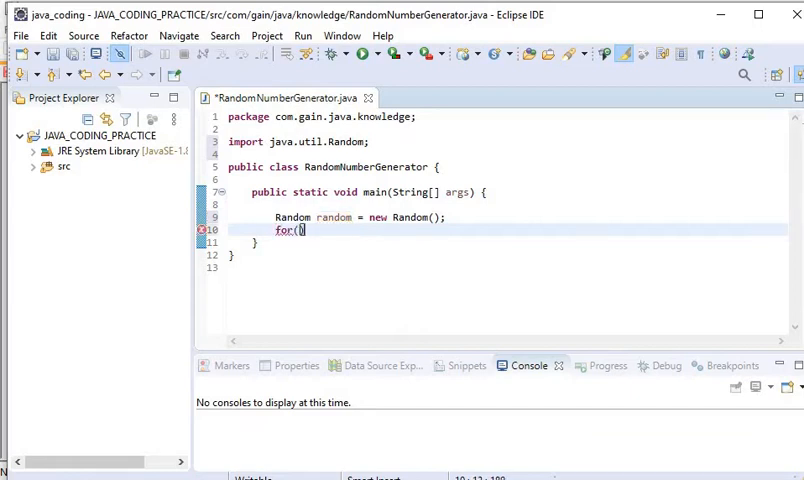
pyautogui.write('int b')
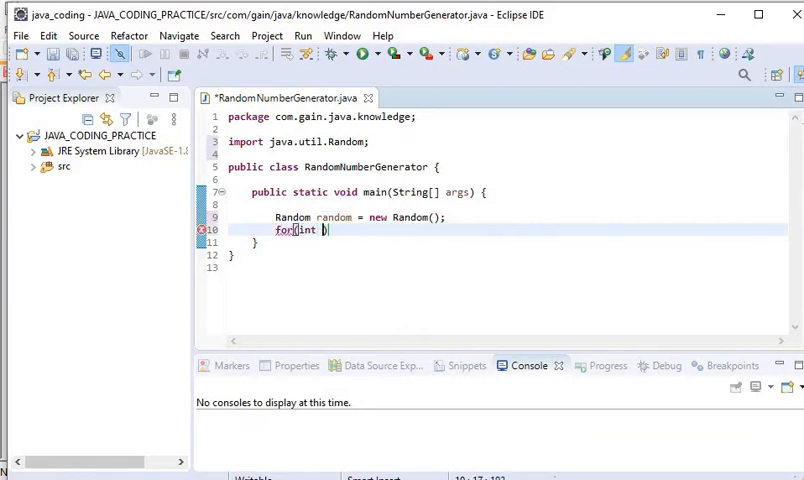
pyautogui.write('i')
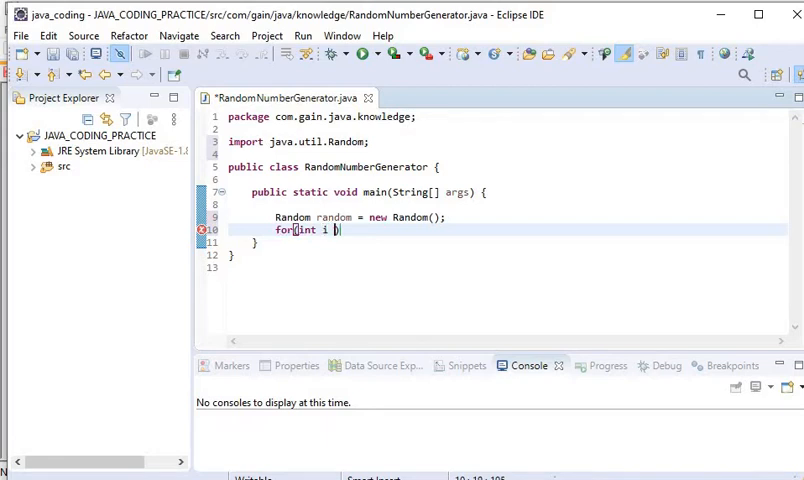
pyautogui.write('=1')
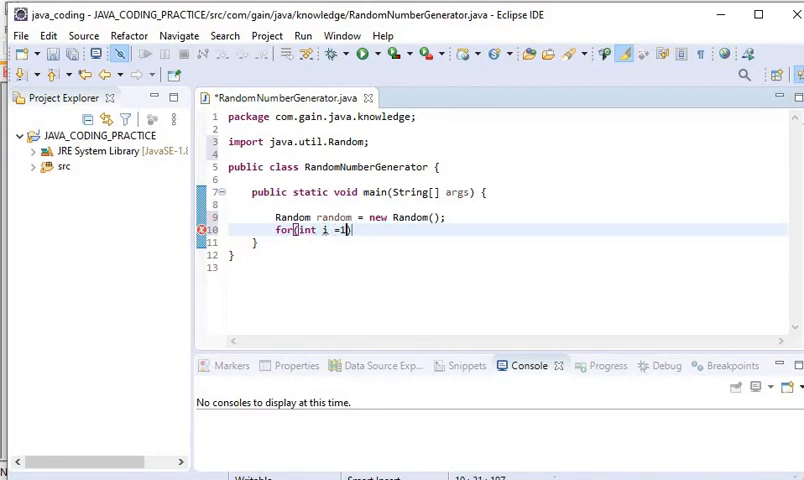
pyautogui.write(';)')
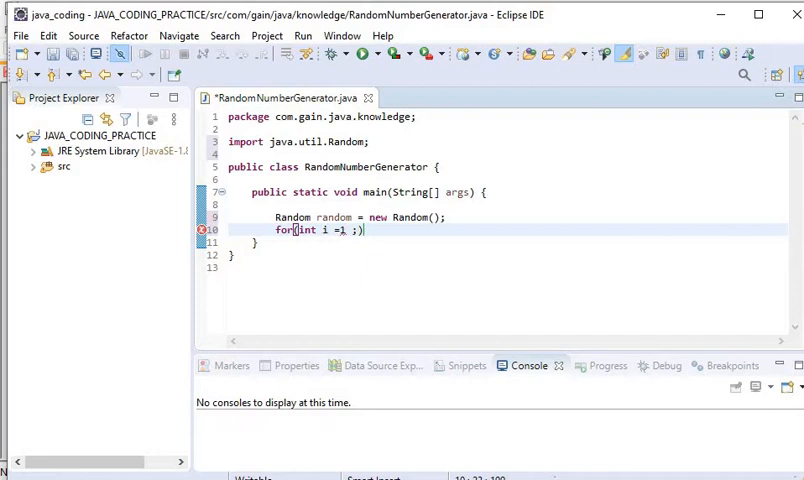
pyautogui.write('i')
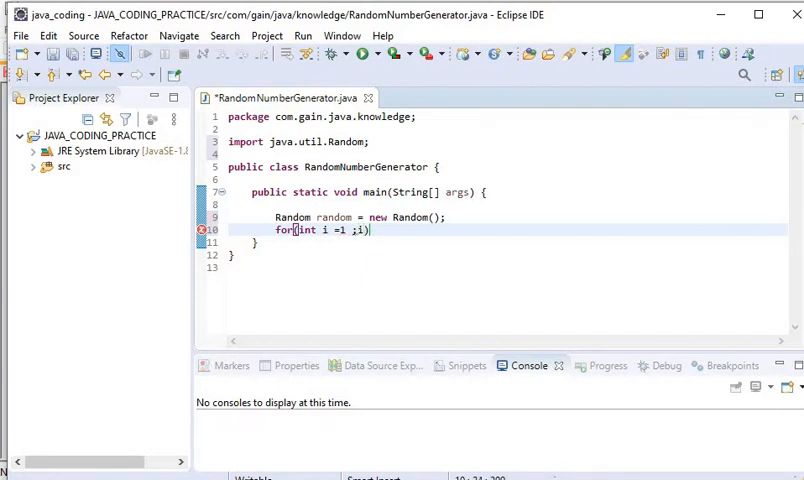
pyautogui.write('i<=')
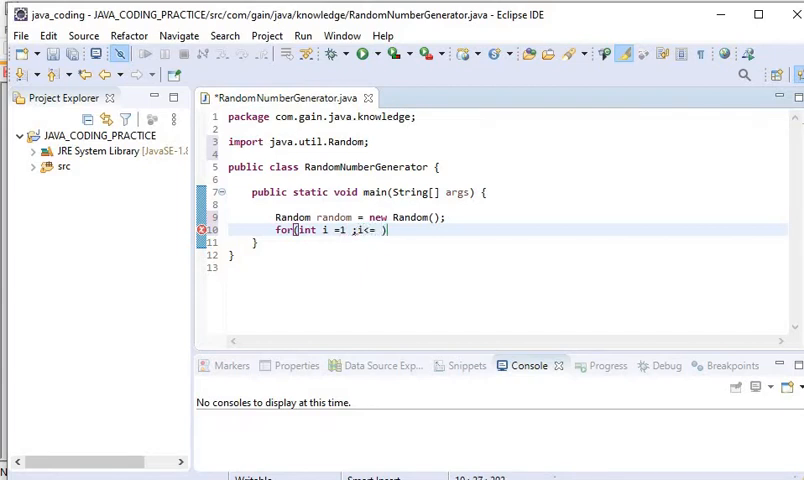
pyautogui.write('5 i')
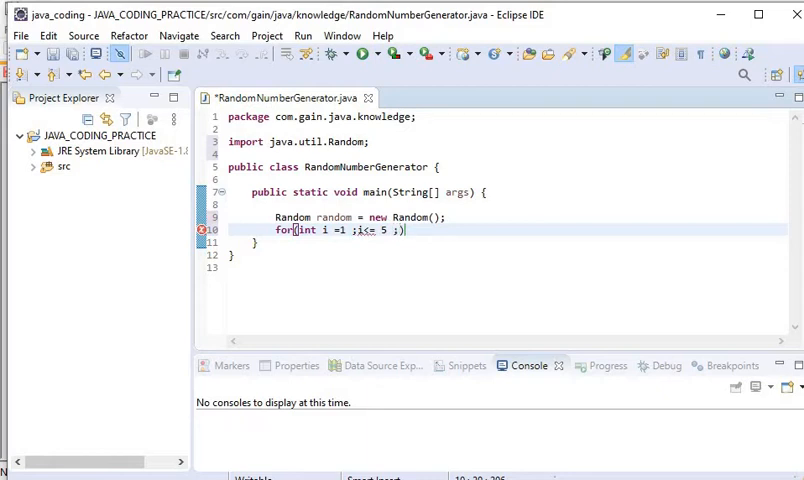
pyautogui.write('i++')
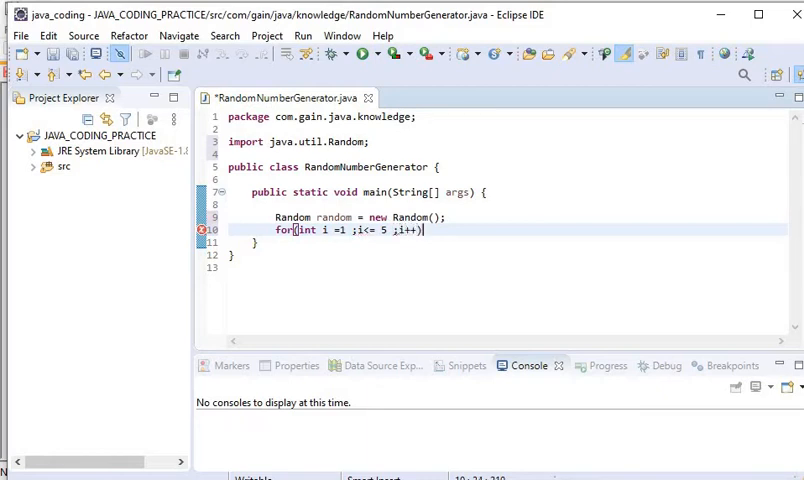
pyautogui.write('{')
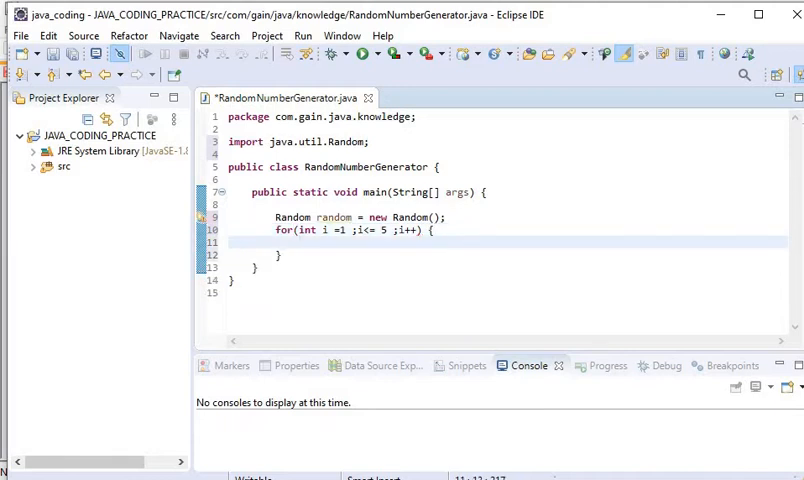
# Step: Assign random.nextInt(200) to a new local int nextInt inside the loop
pyautogui.write('random')
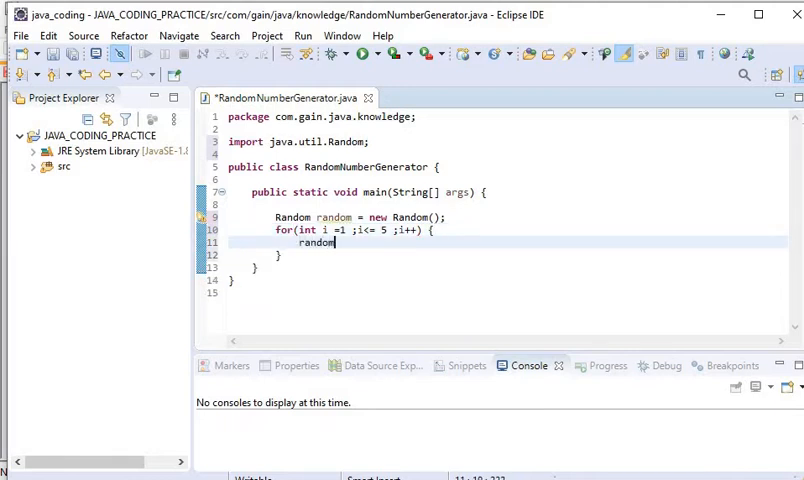
pyautogui.write('.')
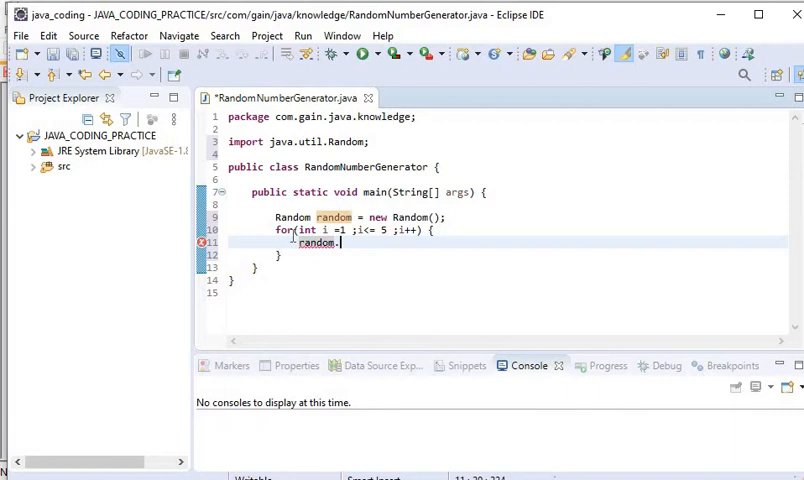
pyautogui.write('nextInt(bound')
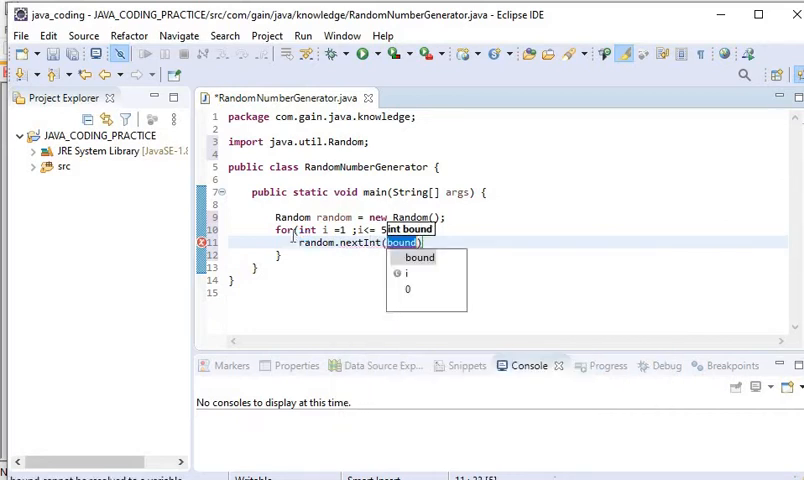
pyautogui.write('200')
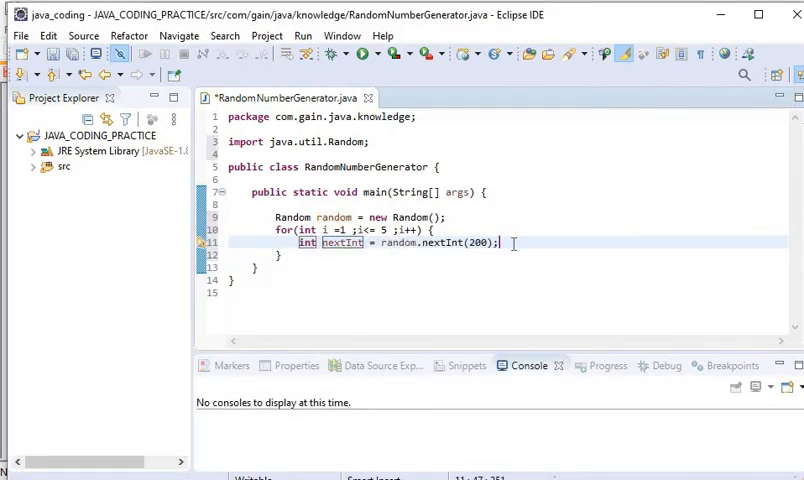
# Step: Print "number : " + nextInt with System.out.println, then launch Run
pyautogui.write('sy')
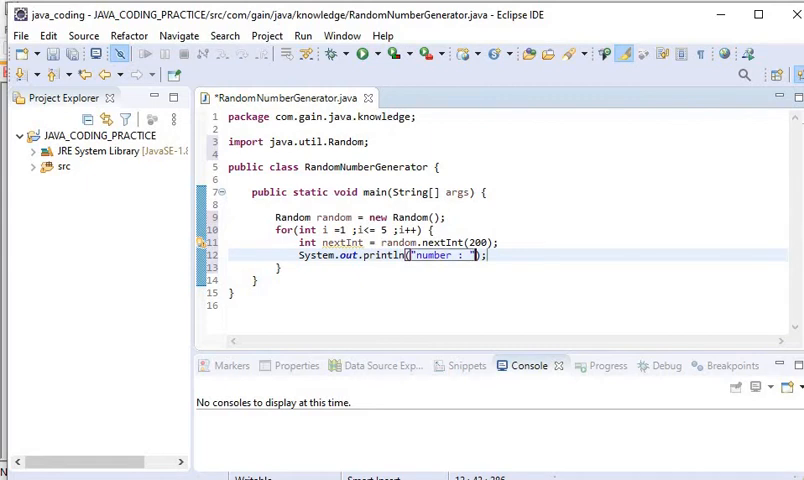
pyautogui.write('+ne')
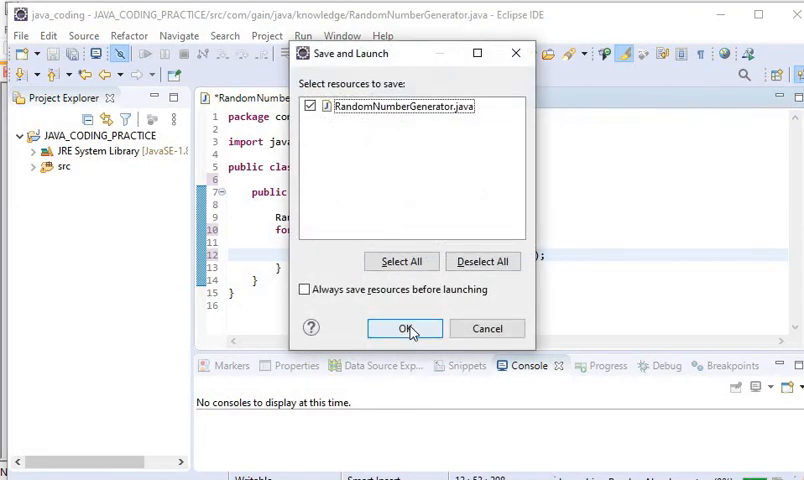
# Step: Save and launch, change the bound to nextInt(600), and rerun to print five numbers
pyautogui.click(404, 328)
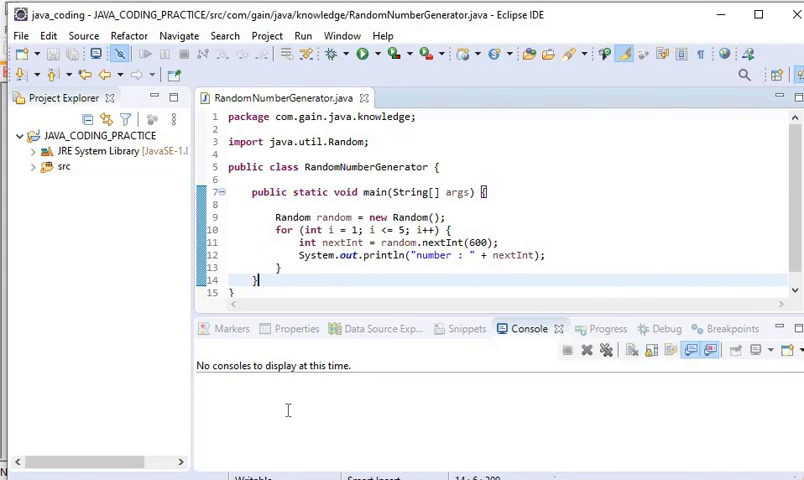
pyautogui.click(302, 54)
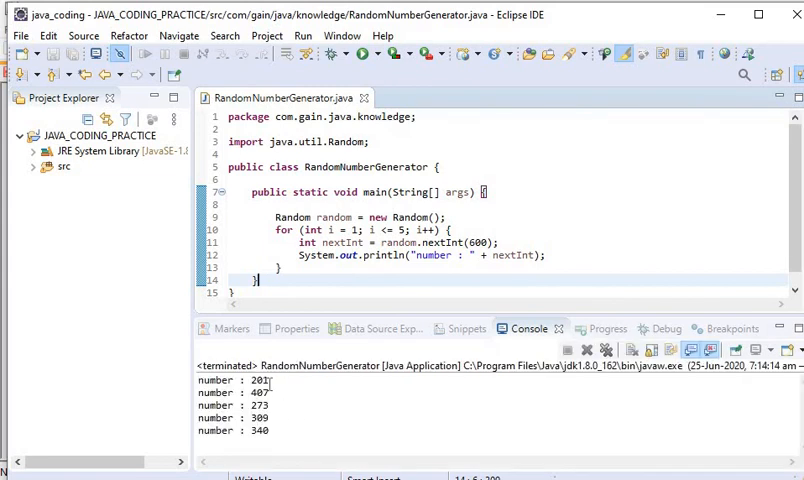